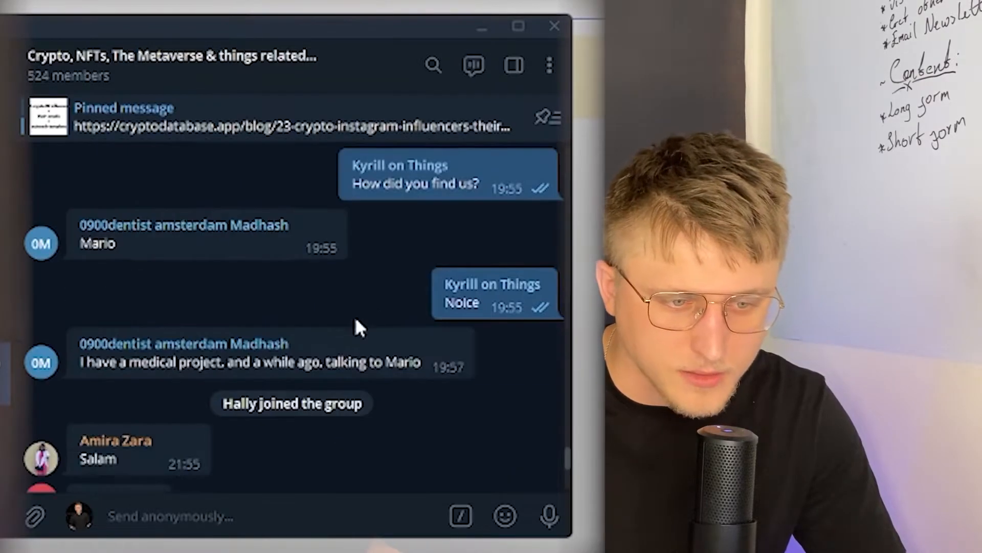
scroll("down", 3)
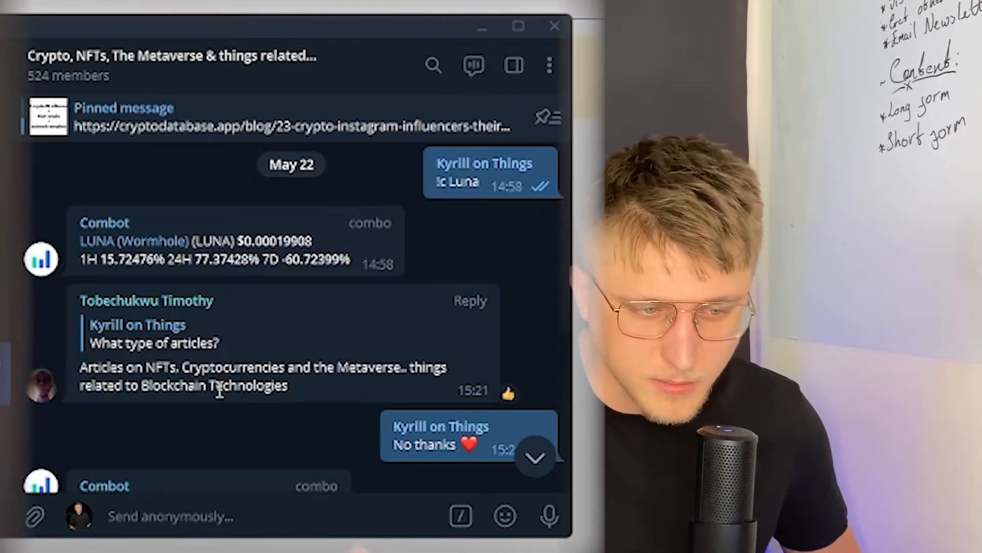
scroll("down", 3)
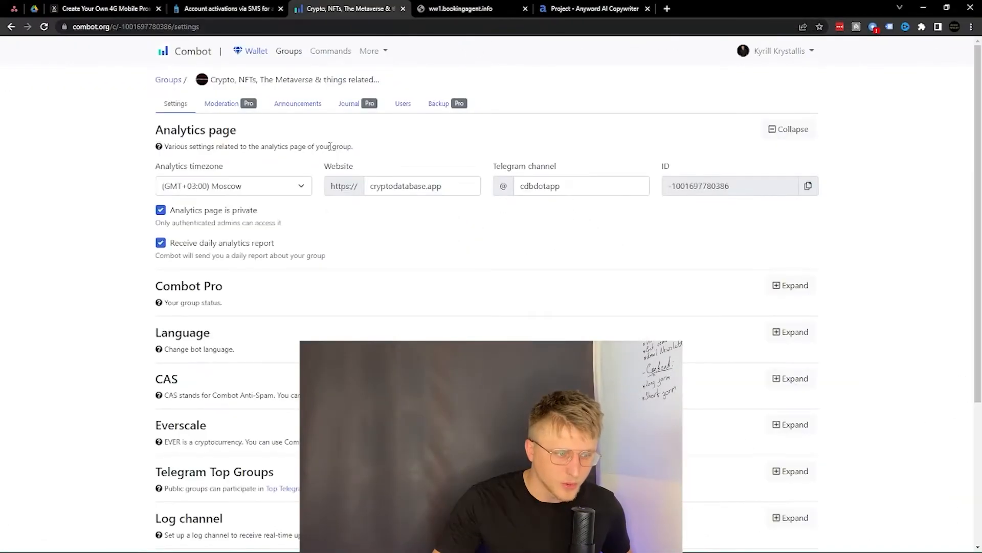
scroll("down", 3)
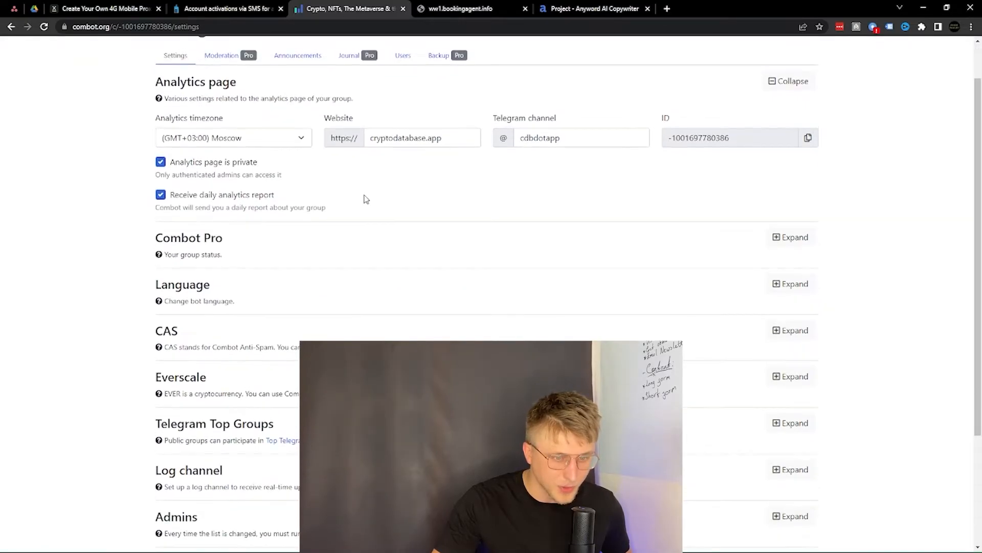
scroll("down", 3)
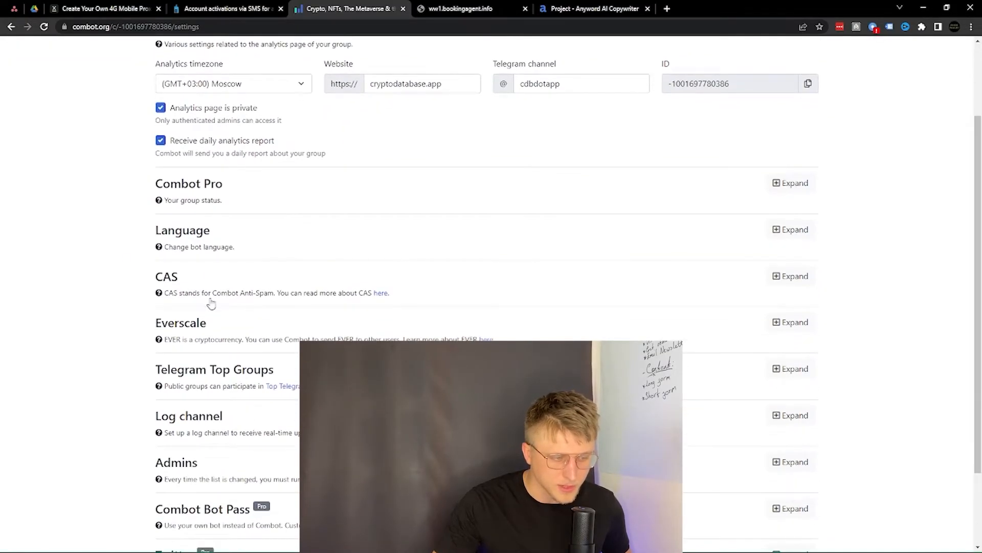